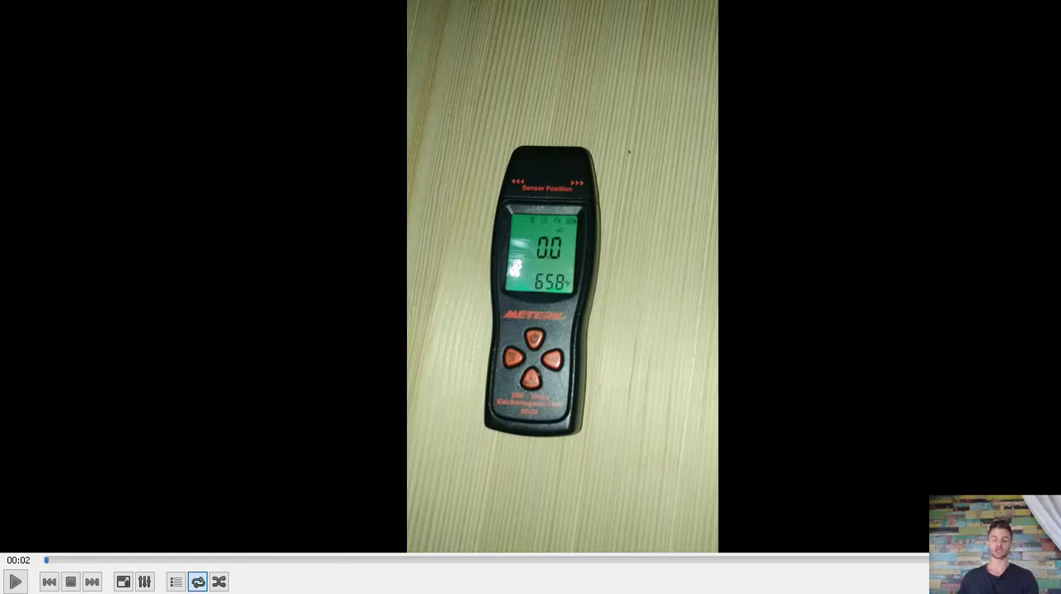
mouse_move(940, 474)
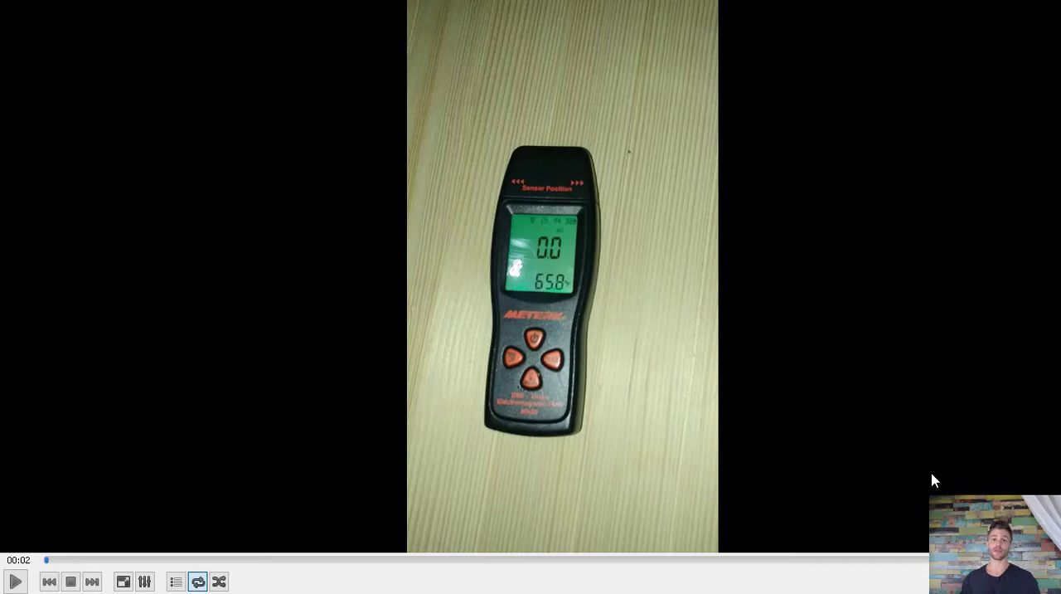
mouse_move(872, 461)
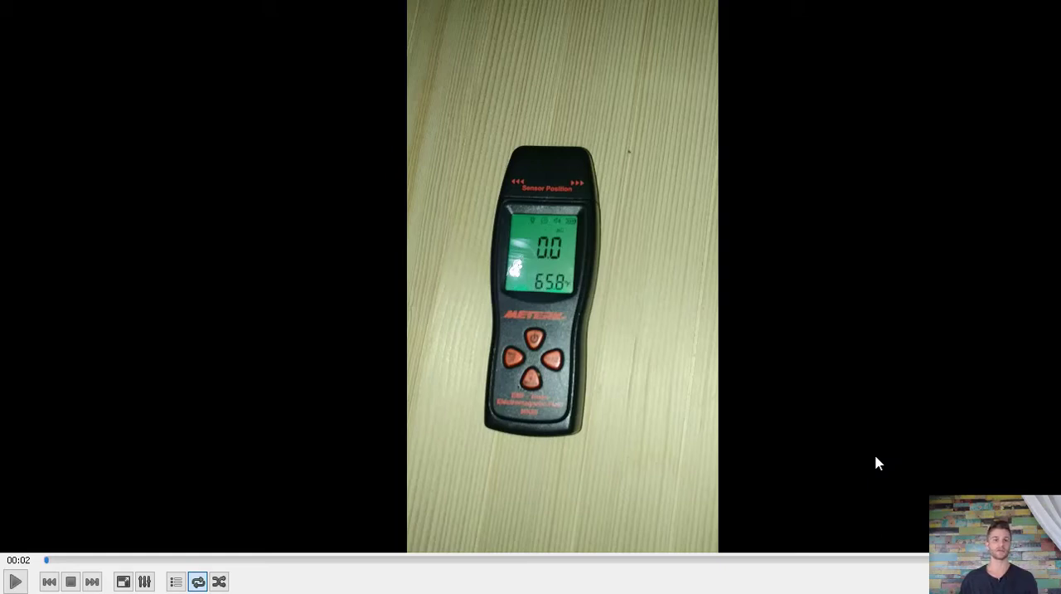
mouse_move(114, 557)
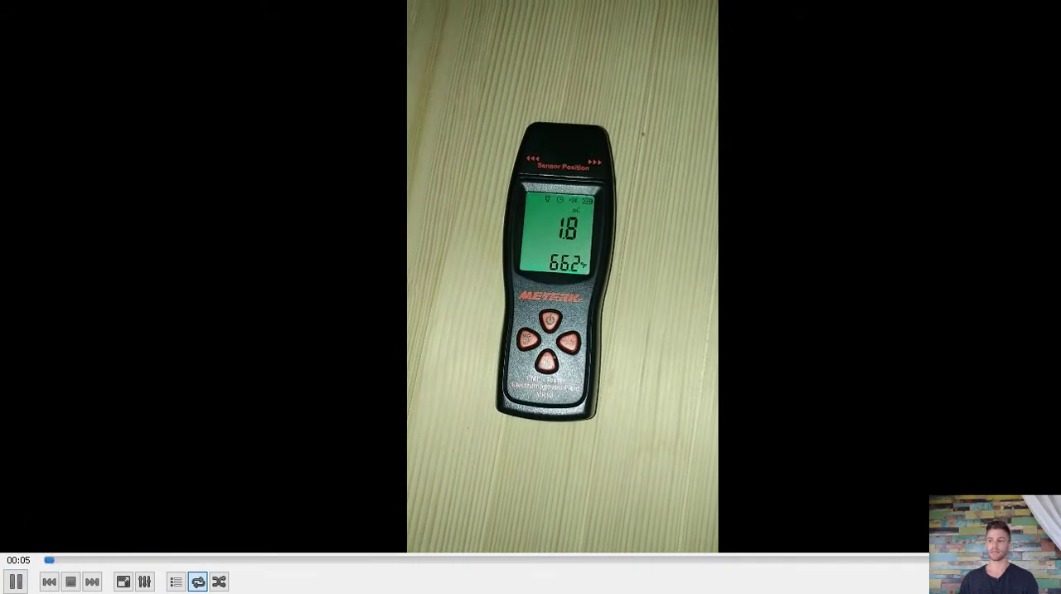
mouse_move(650, 424)
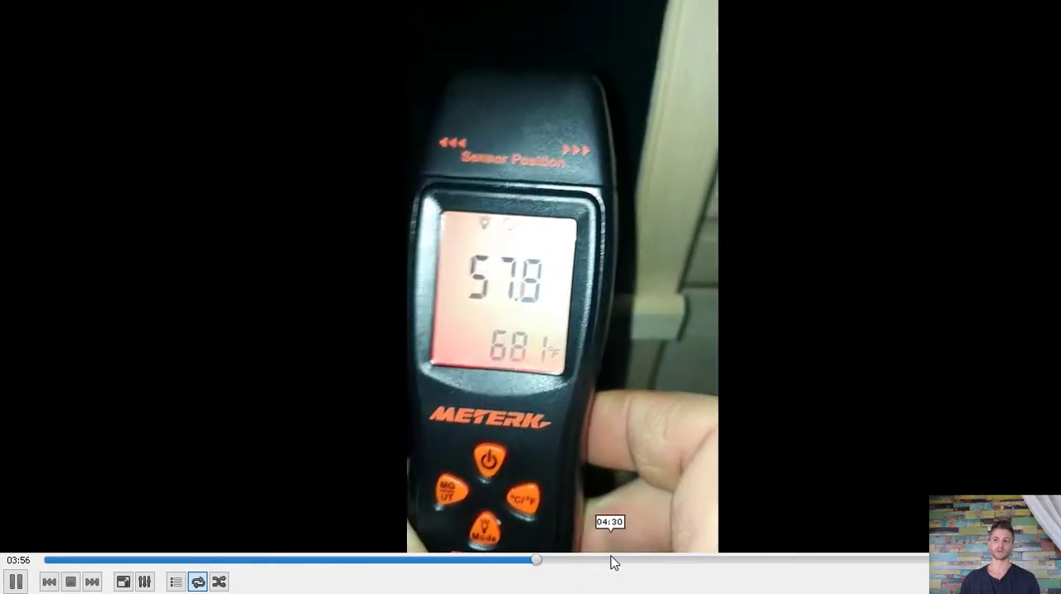
Step: Scrub the test video forward to about 5:16, where the meter reads 16 over 69.6
left_click_drag(535, 558, 610, 559)
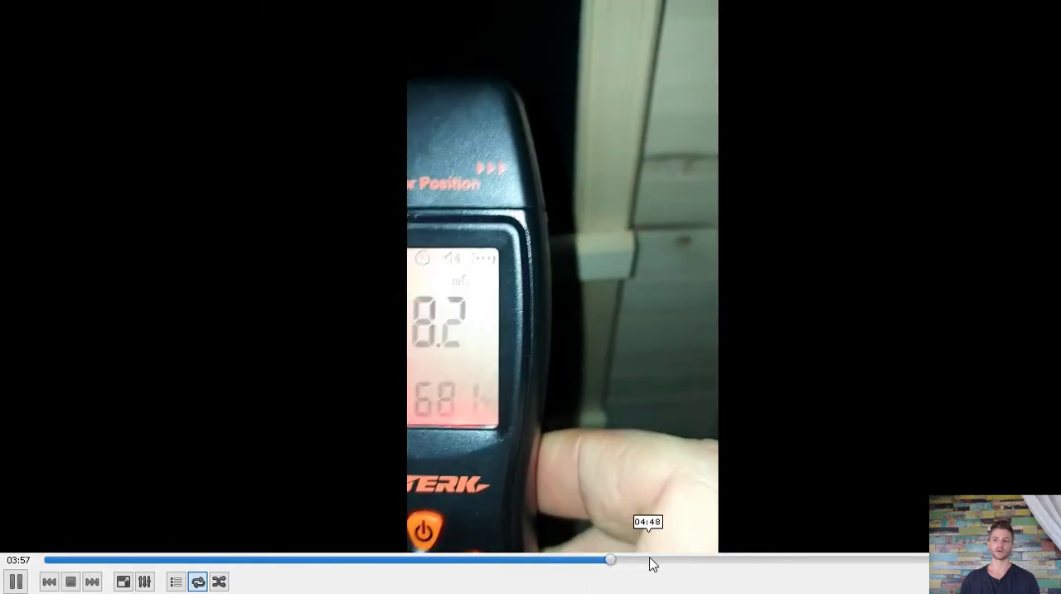
left_click_drag(610, 560, 704, 560)
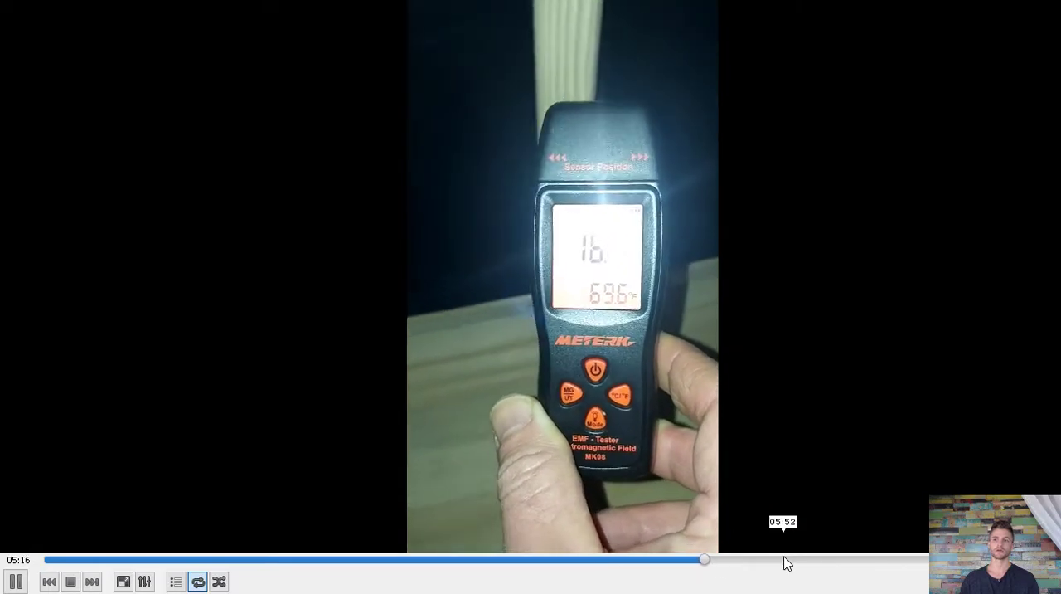